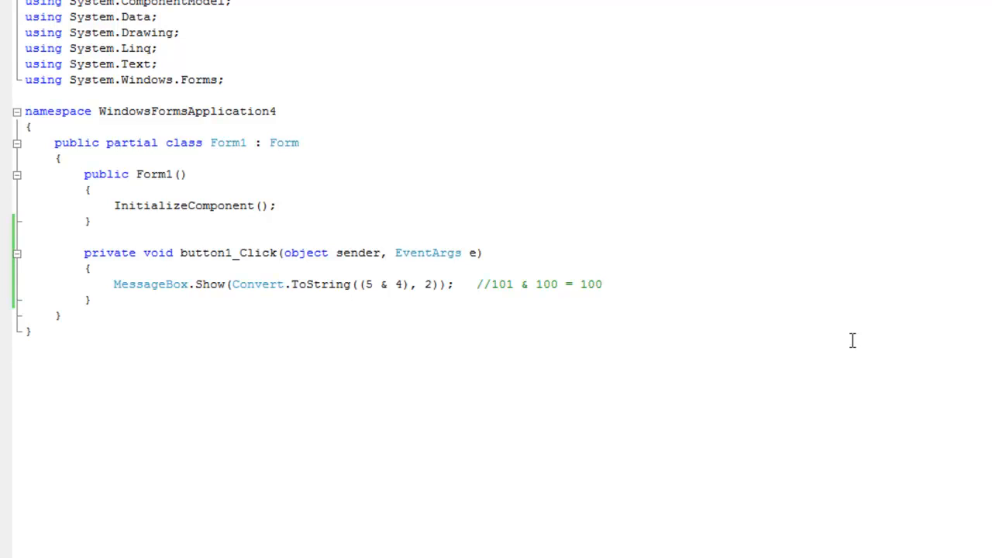
mouse_move(841, 337)
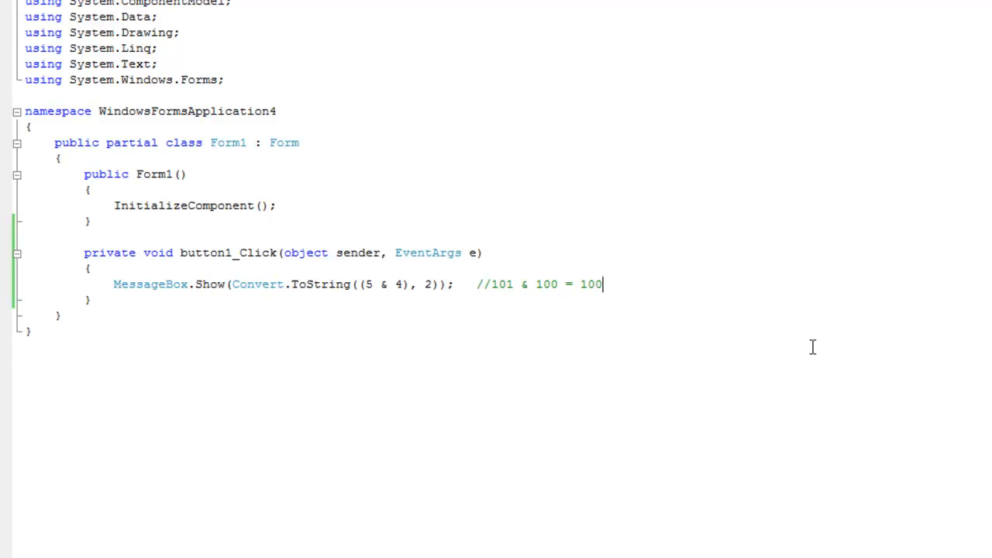
mouse_move(599, 297)
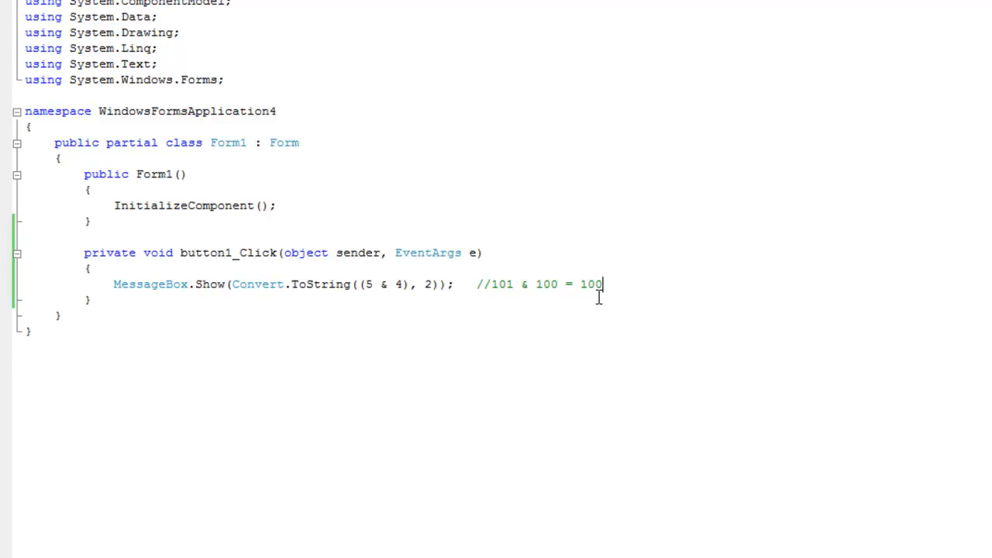
mouse_move(593, 300)
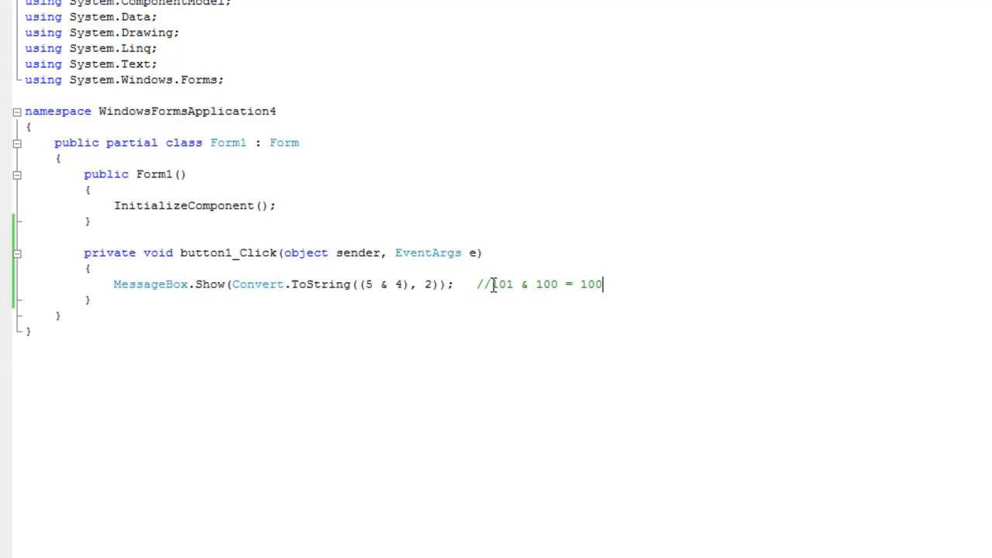
mouse_move(542, 297)
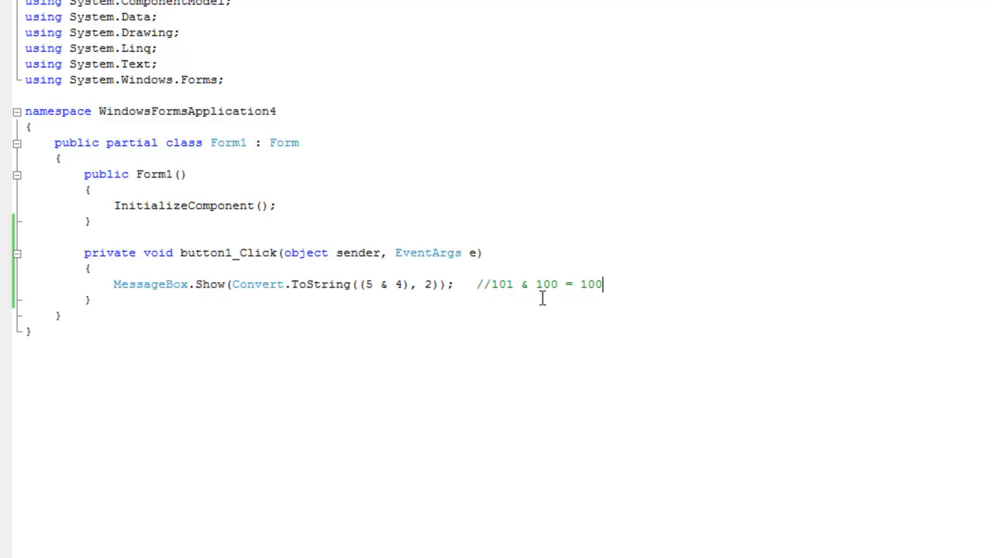
mouse_move(549, 300)
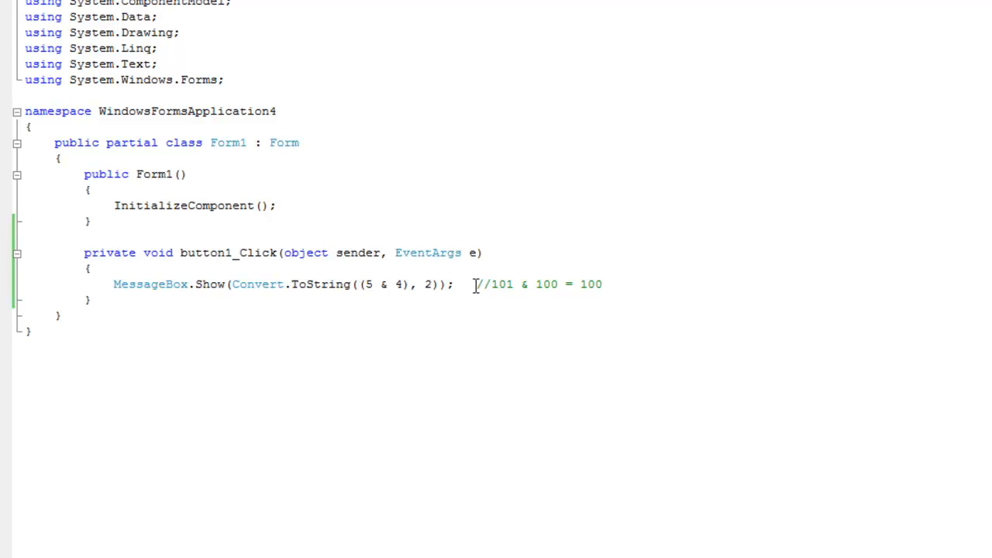
Step: Review the 101 AND 100 comment and base-2 argument, then run the form to see 100
double_click(501, 284)
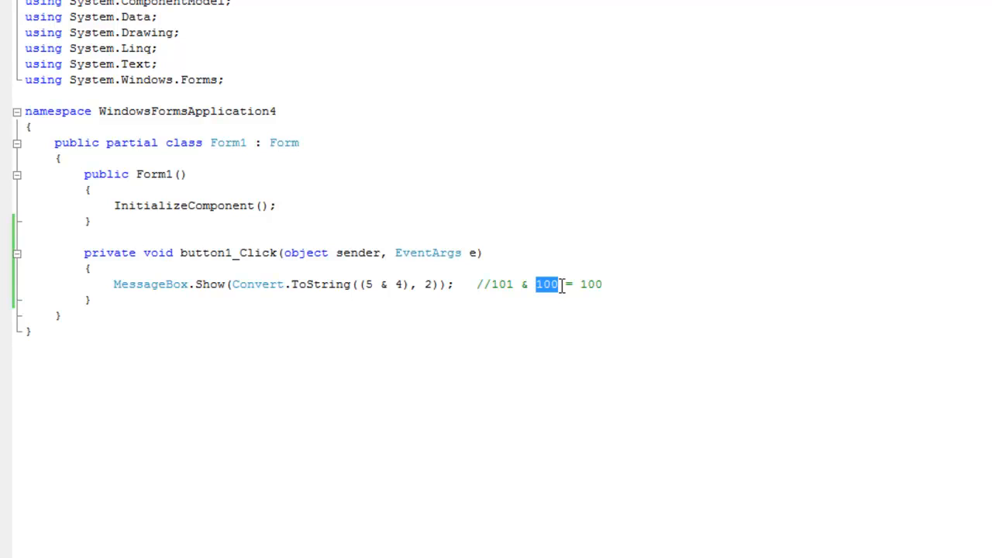
left_click(488, 283)
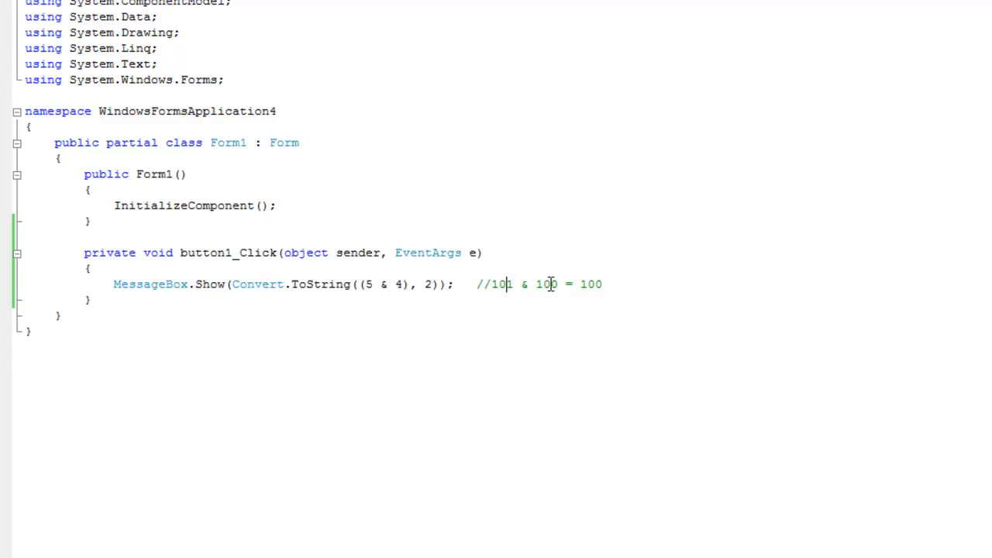
double_click(553, 284)
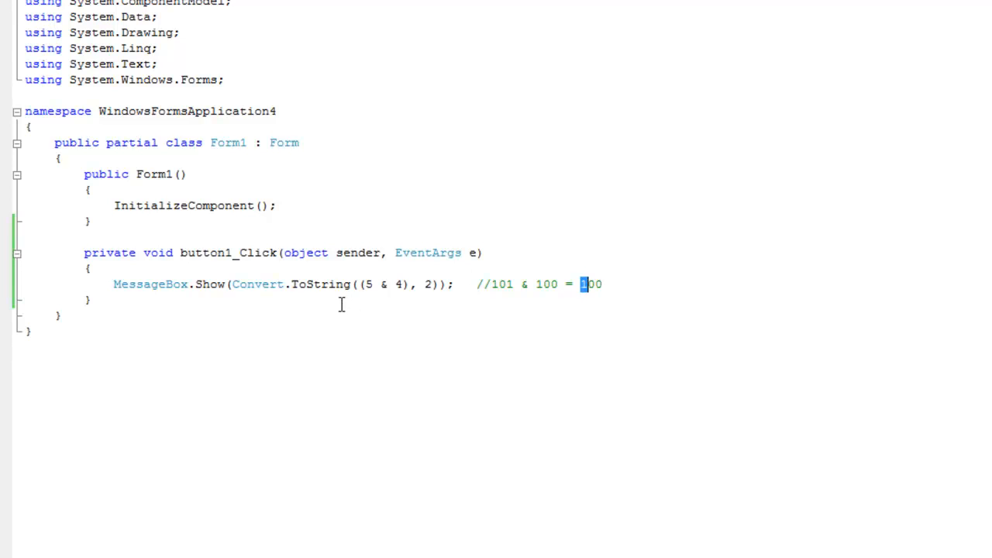
double_click(257, 284)
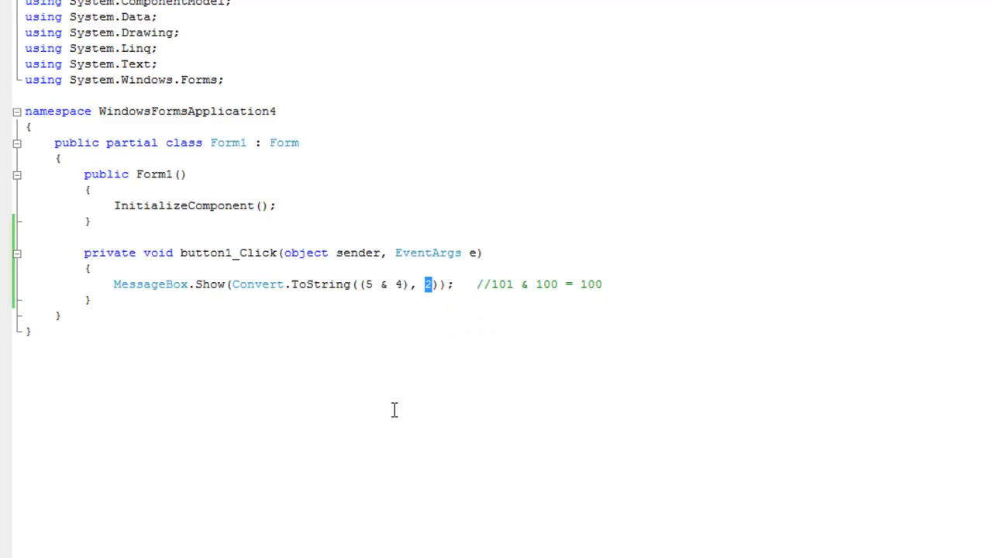
mouse_move(429, 295)
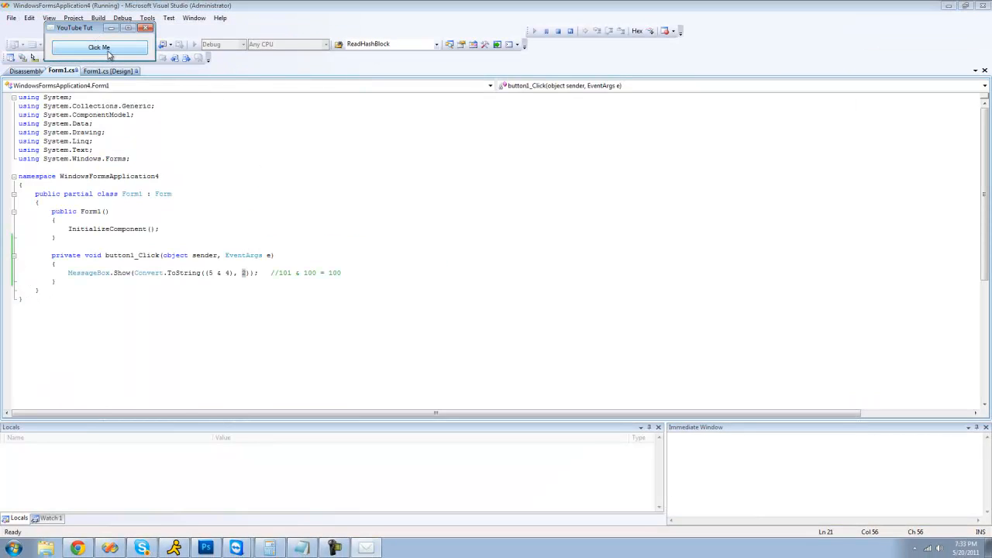
left_click(99, 48)
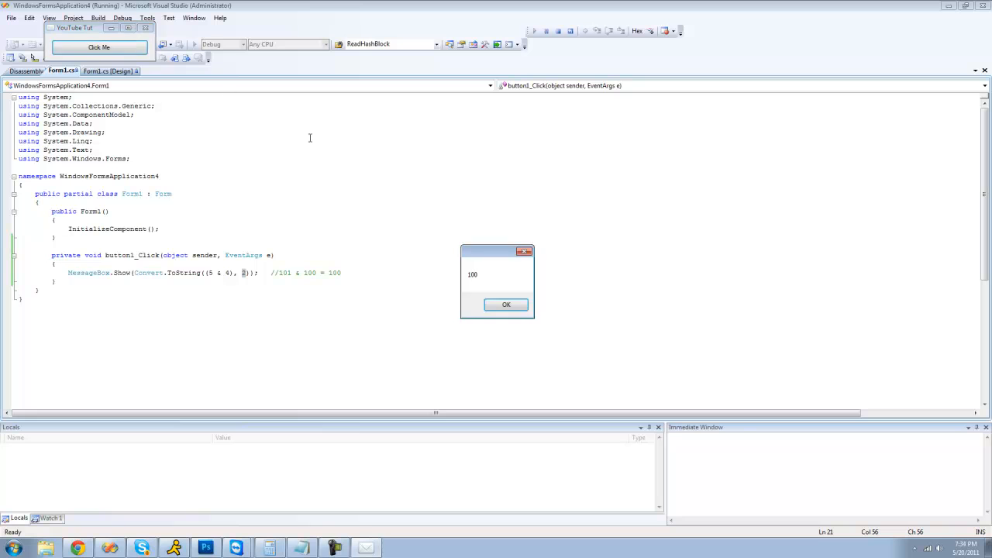
left_click(506, 304)
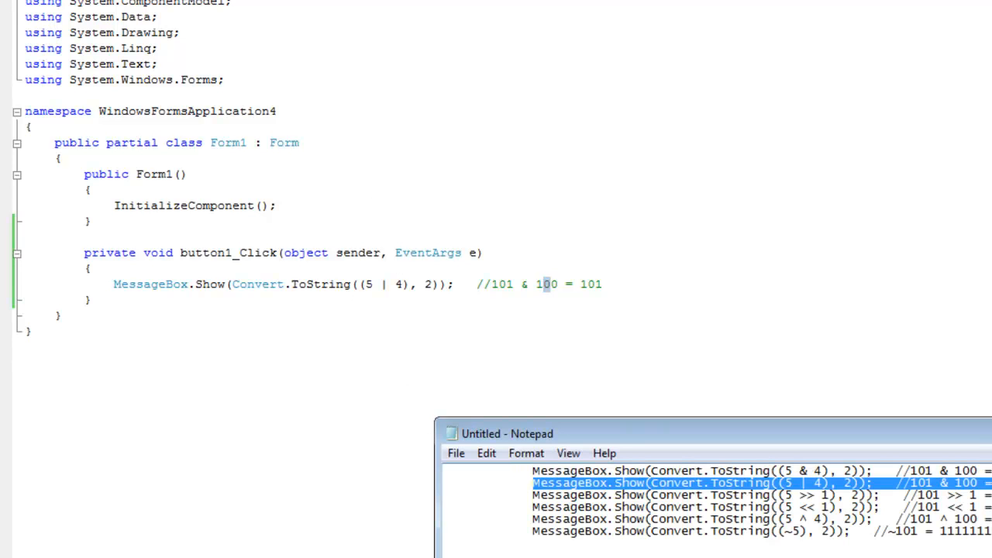
Step: Fix the right-shift comment digits so it reads 101 >> 1 = 10
left_click(698, 495)
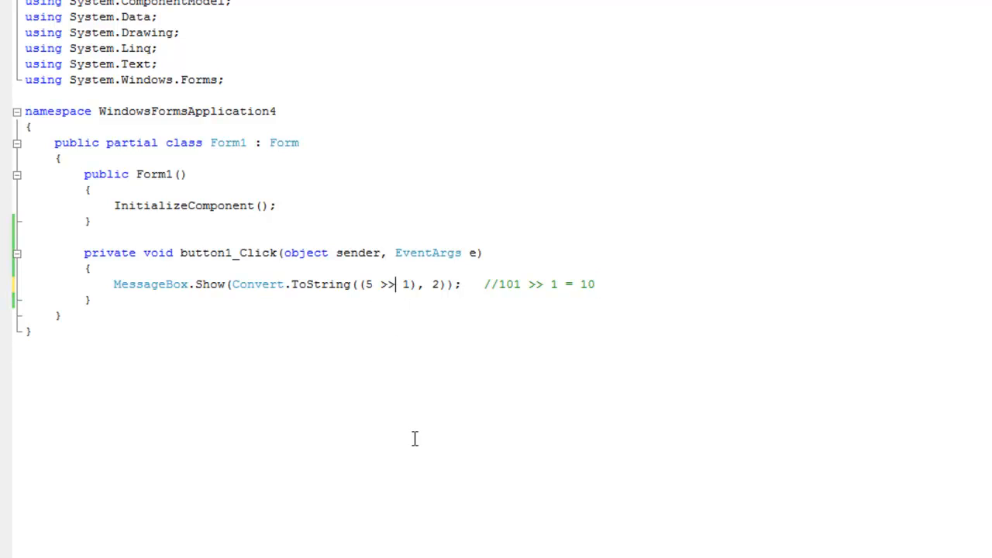
mouse_move(504, 284)
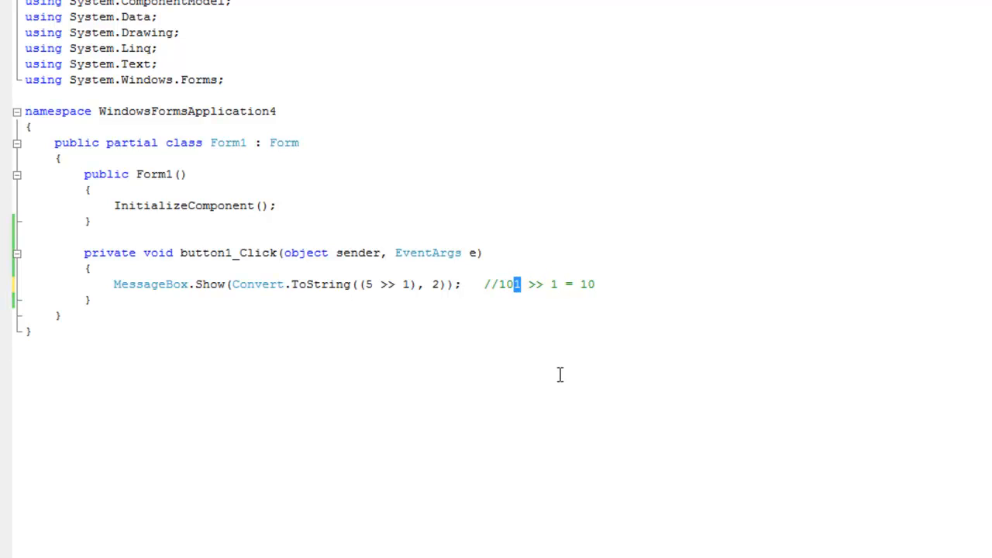
type("1")
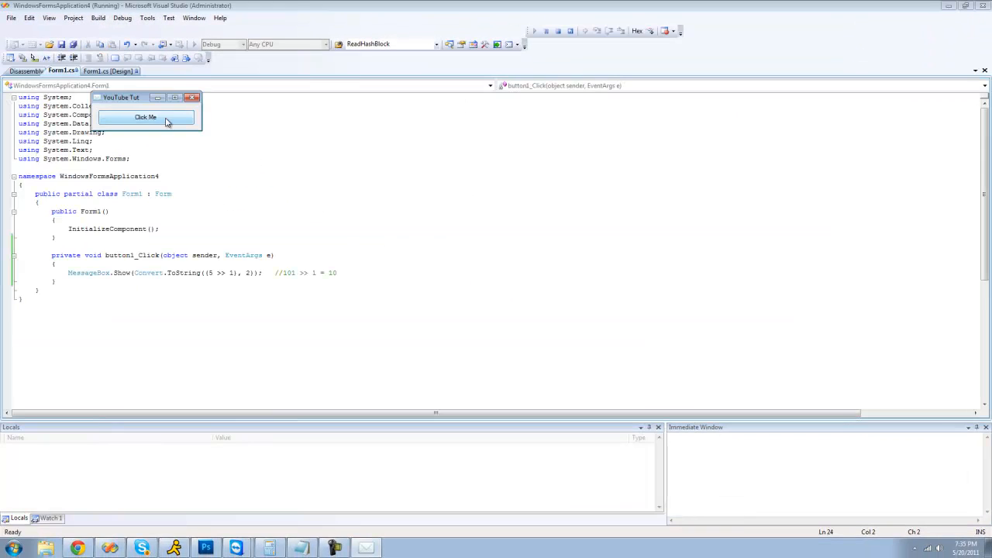
mouse_move(196, 112)
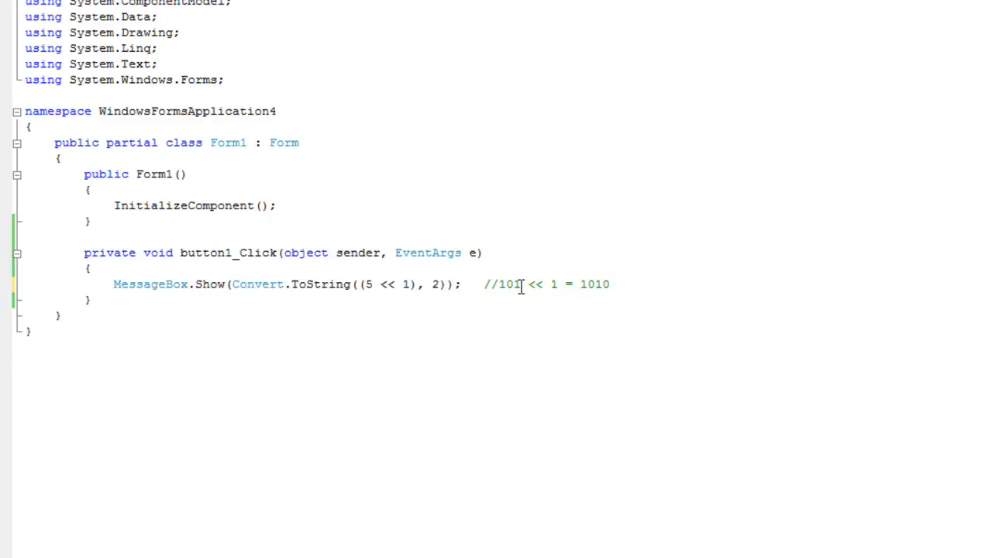
mouse_move(571, 269)
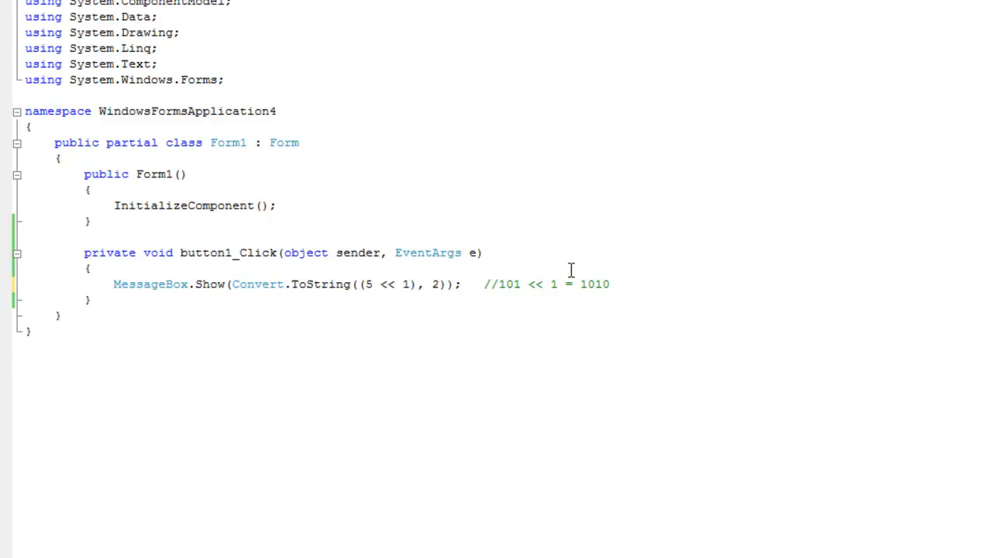
Step: Highlight 101 in the left-shift comment 101 << 1 = 1010, then deselect
double_click(509, 284)
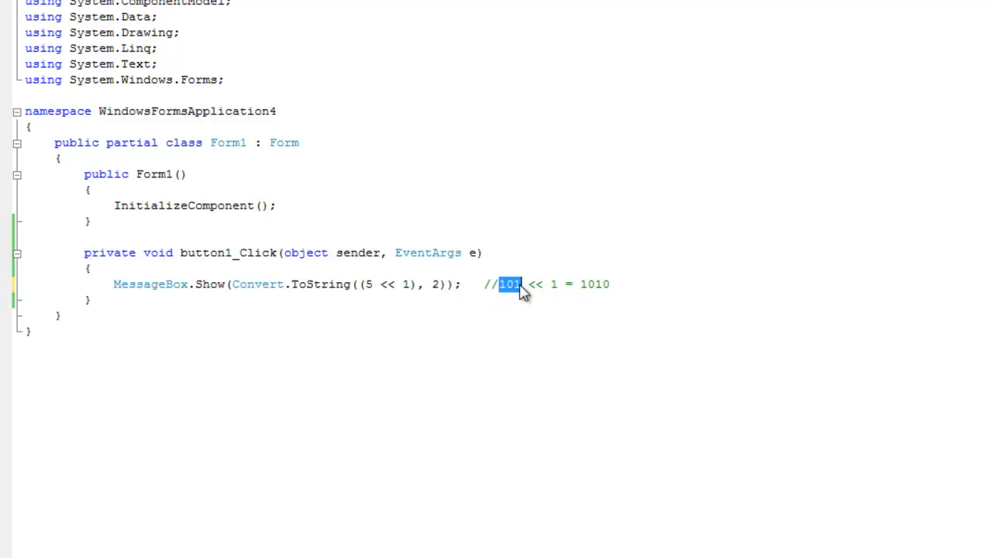
left_click(662, 312)
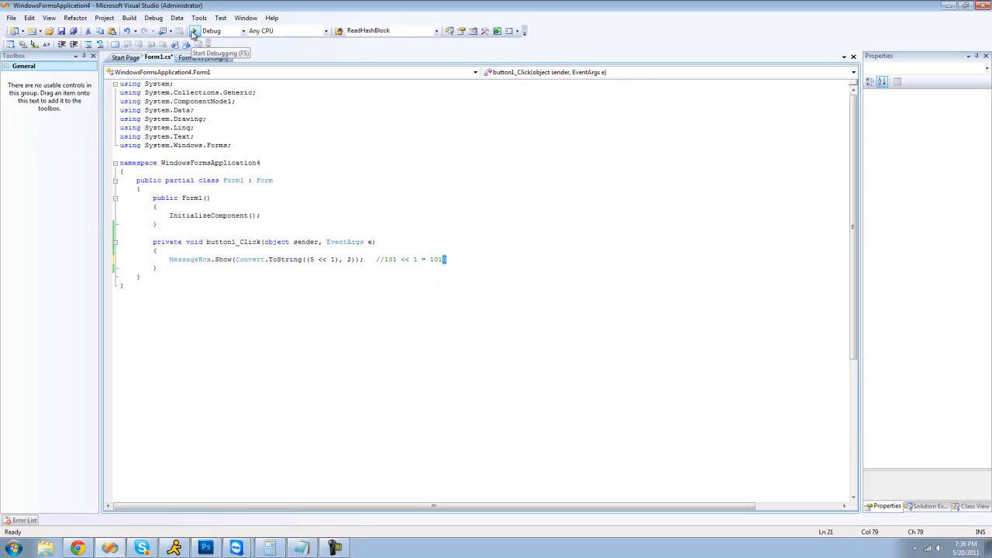
Step: Run the app, trigger Click Me, and dismiss the 1010 message
left_click(194, 31)
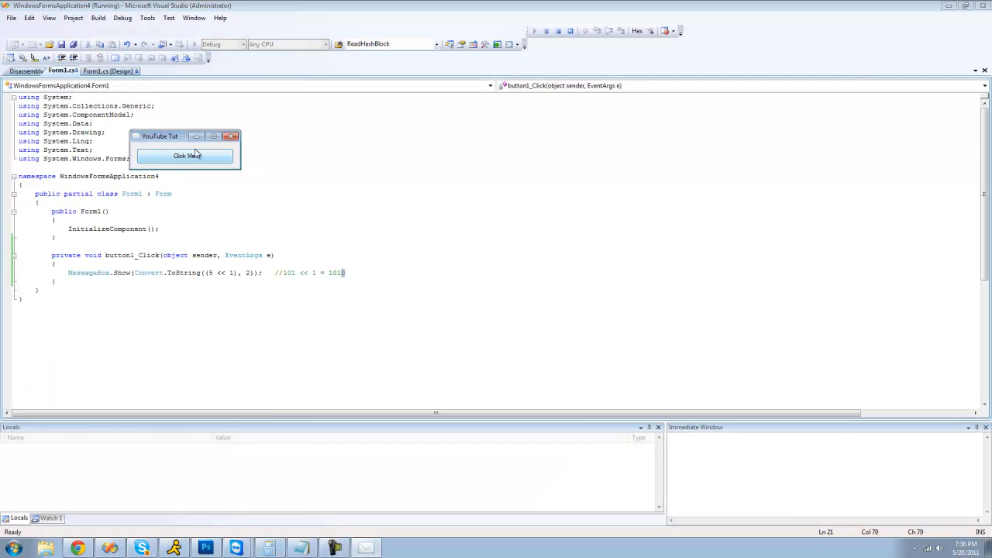
left_click(185, 156)
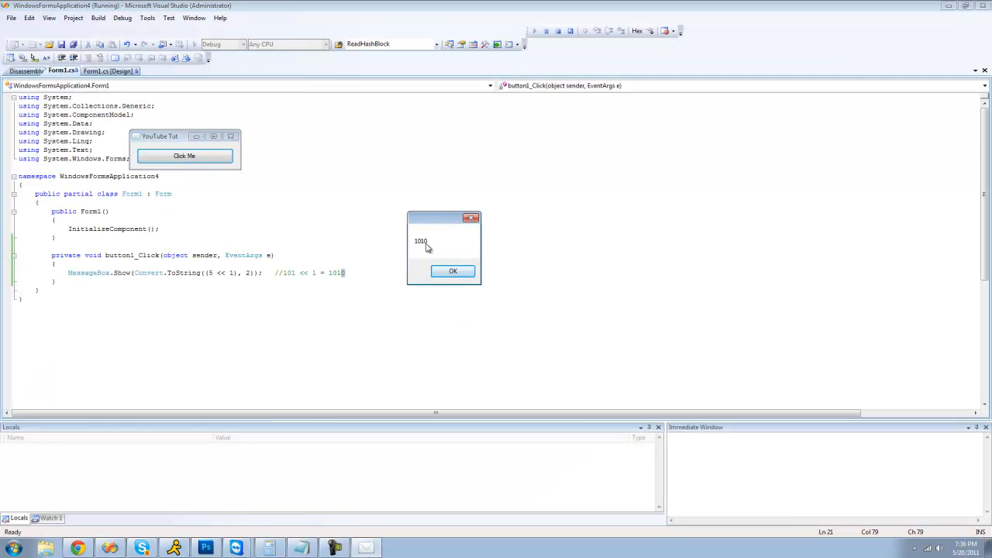
left_click(453, 271)
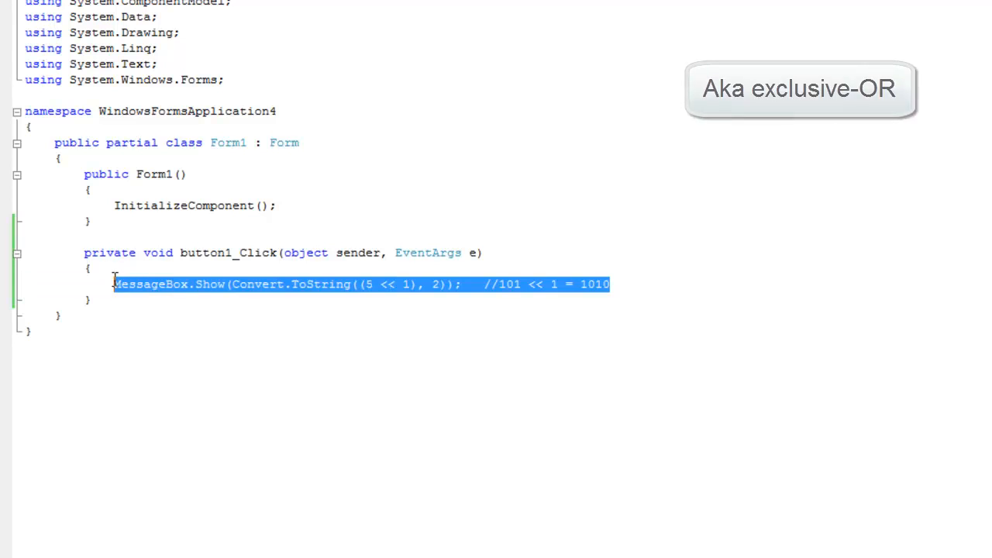
Step: Enter the XOR line MessageBox.Show(Convert.ToString((5 ^ 4), 2)); //101 ^ 100 = 001
type("MessageBox.Show(Convert.ToString((5 ^ 4), 2));    //101 ^ 100 = 001")
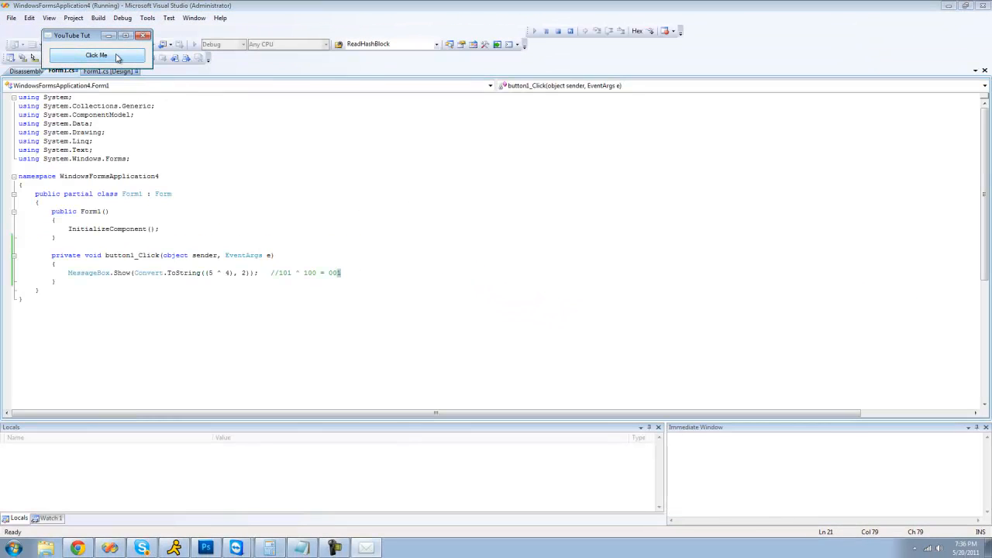
Step: Trigger Click Me and dismiss the message showing 1 for 5 XOR 4
left_click(96, 55)
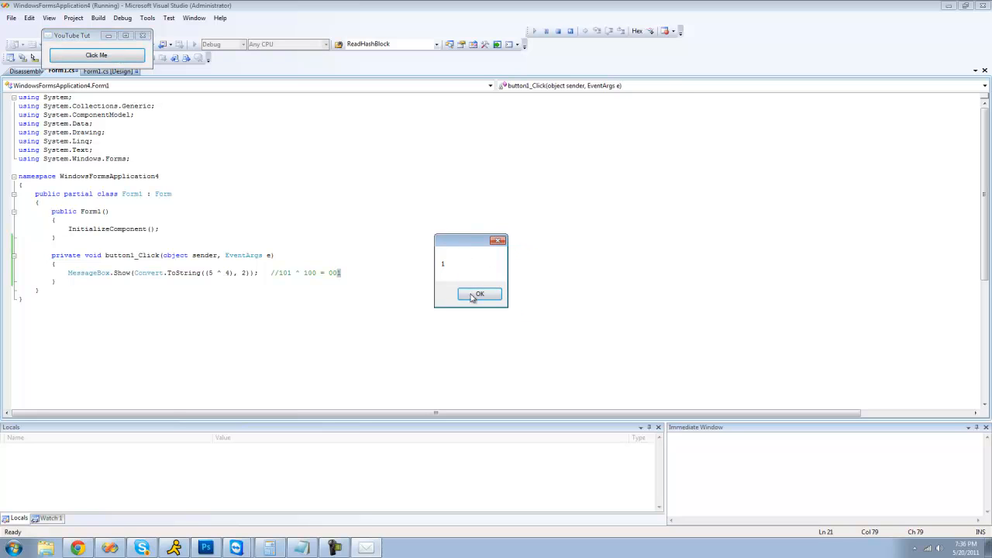
left_click(478, 293)
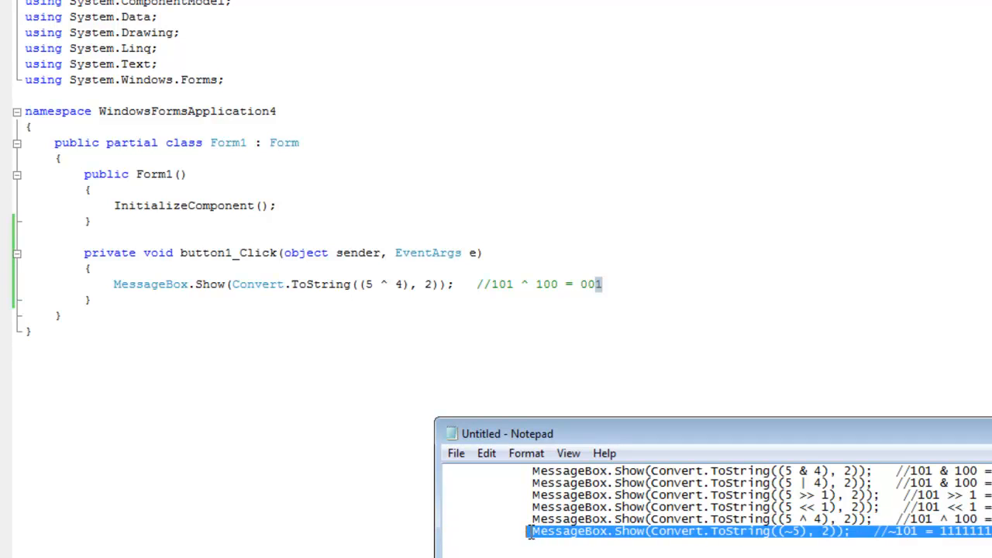
mouse_move(608, 289)
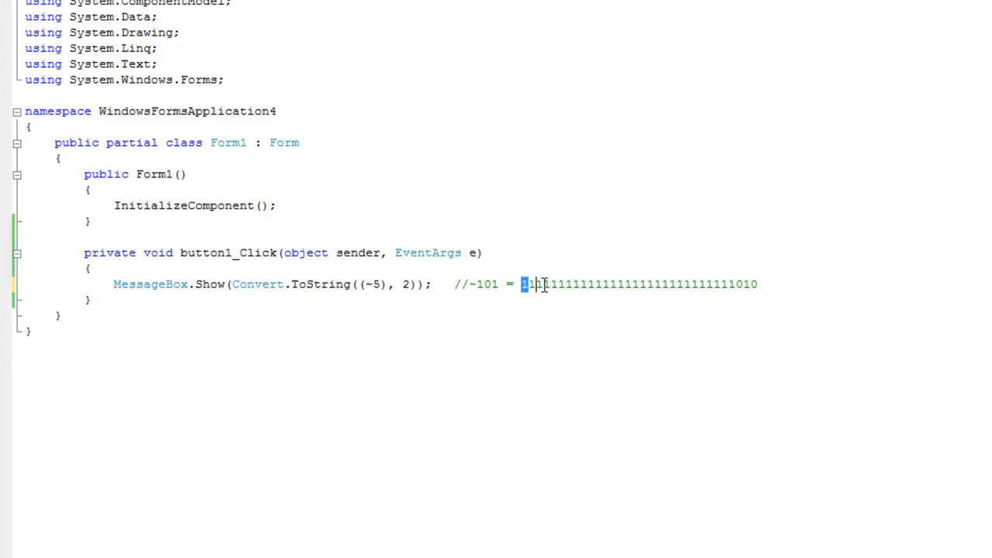
Step: Highlight groups of leading ones in the ~101 comment's 32-digit result
left_click_drag(531, 284, 735, 284)
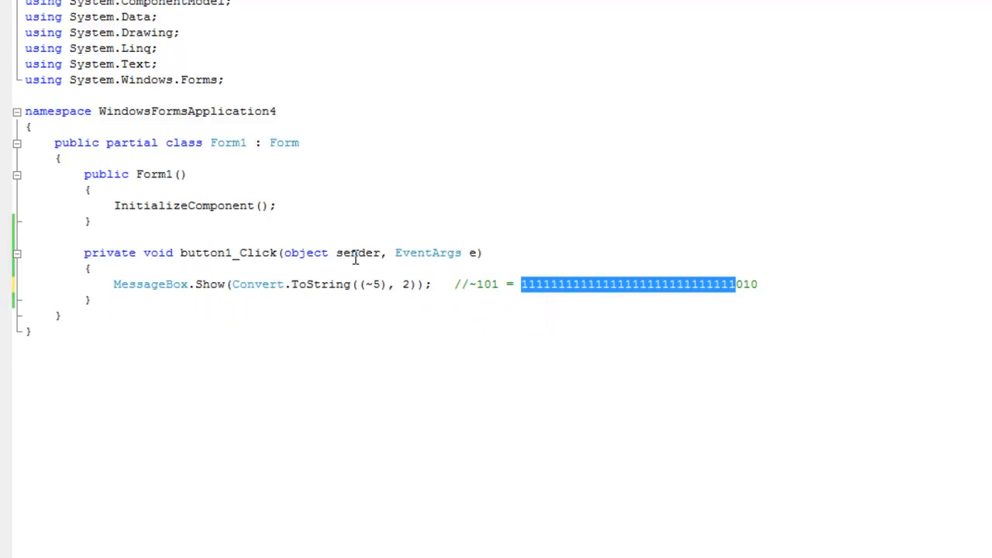
mouse_move(512, 324)
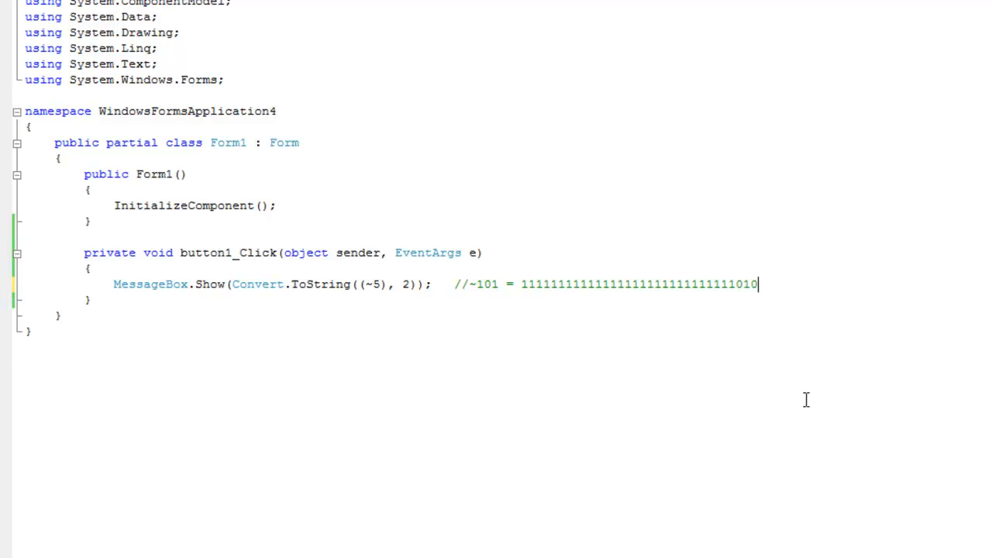
left_click_drag(521, 284, 757, 283)
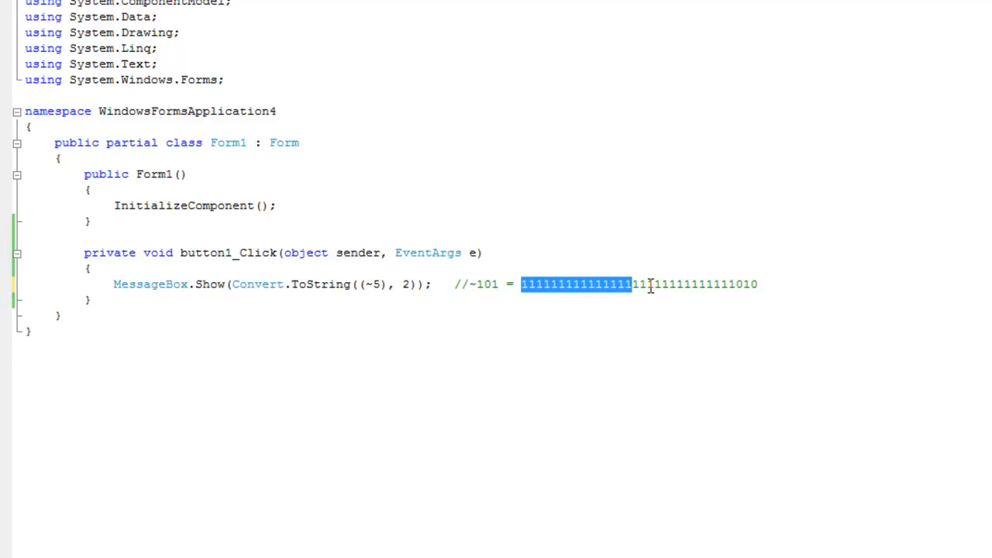
left_click_drag(630, 284, 733, 284)
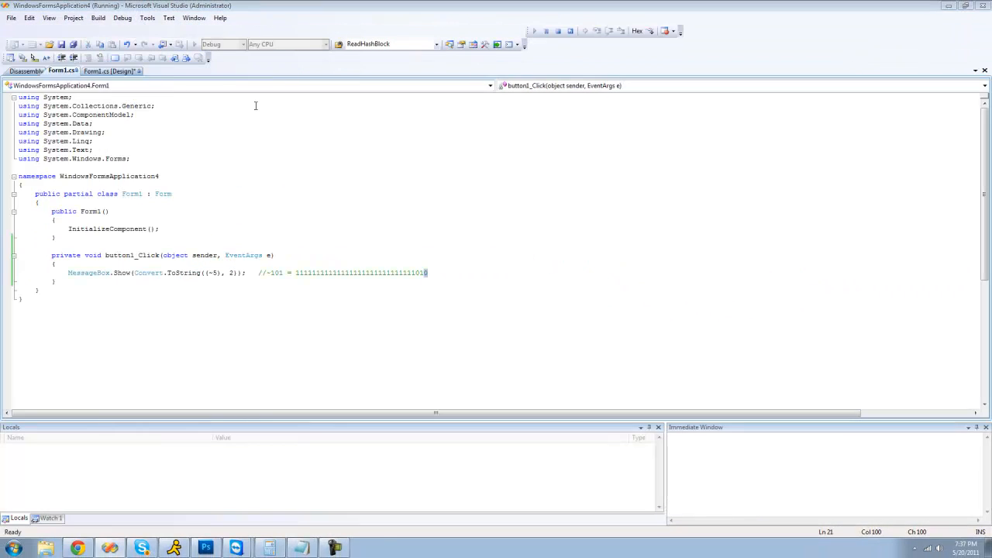
left_click(119, 91)
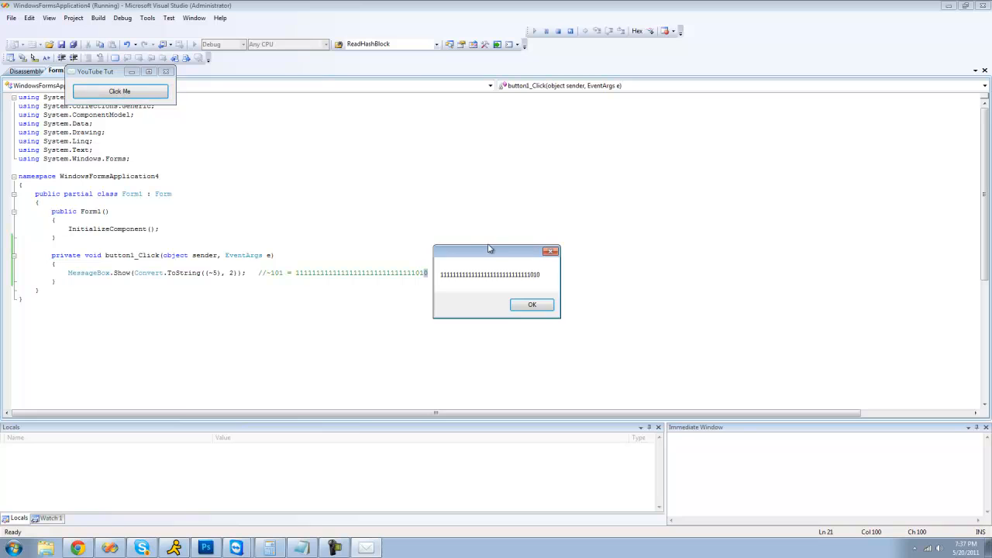
left_click(532, 303)
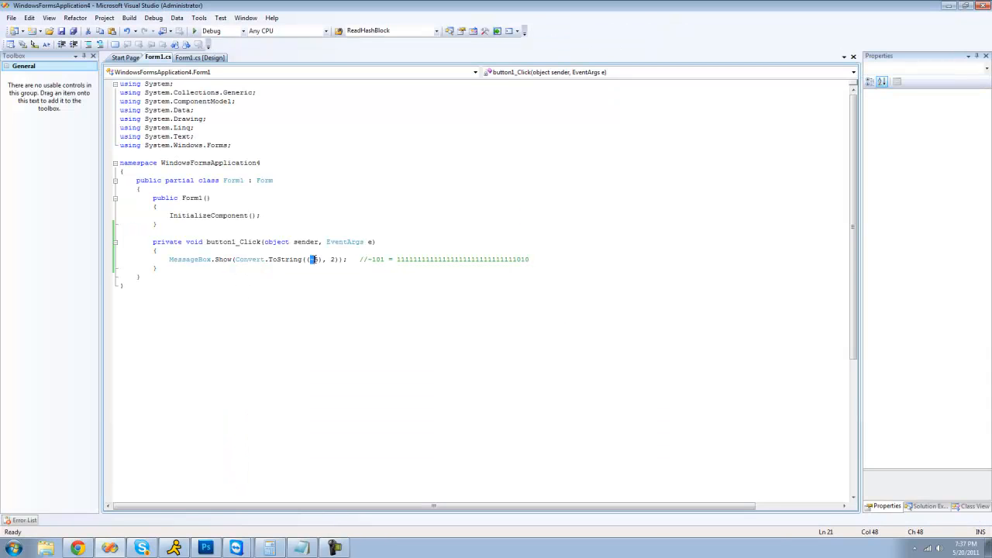
mouse_move(304, 317)
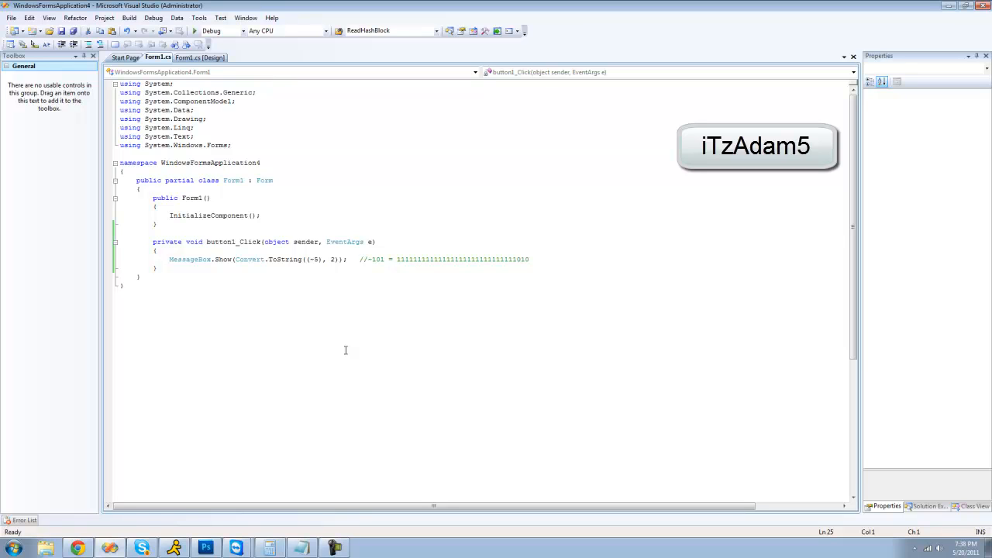
left_click(120, 294)
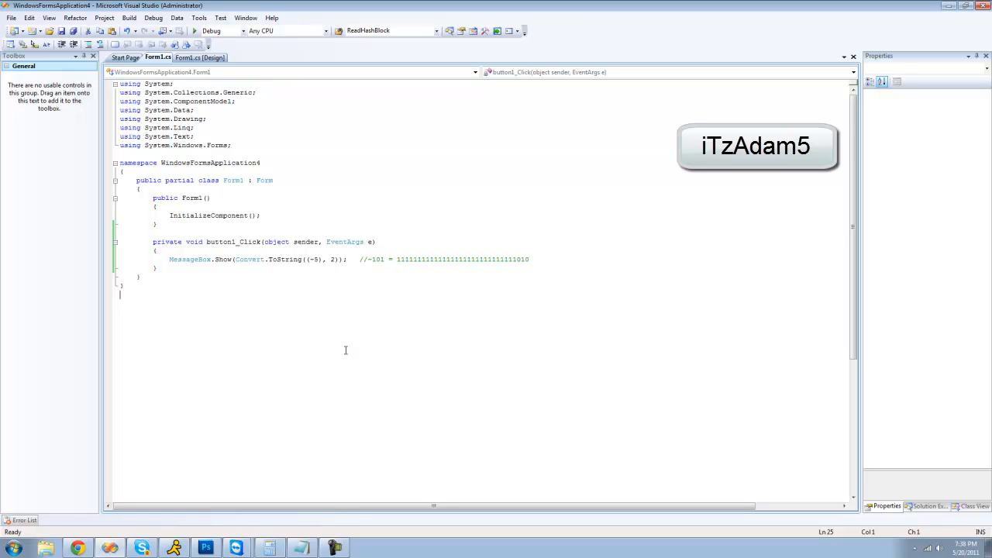